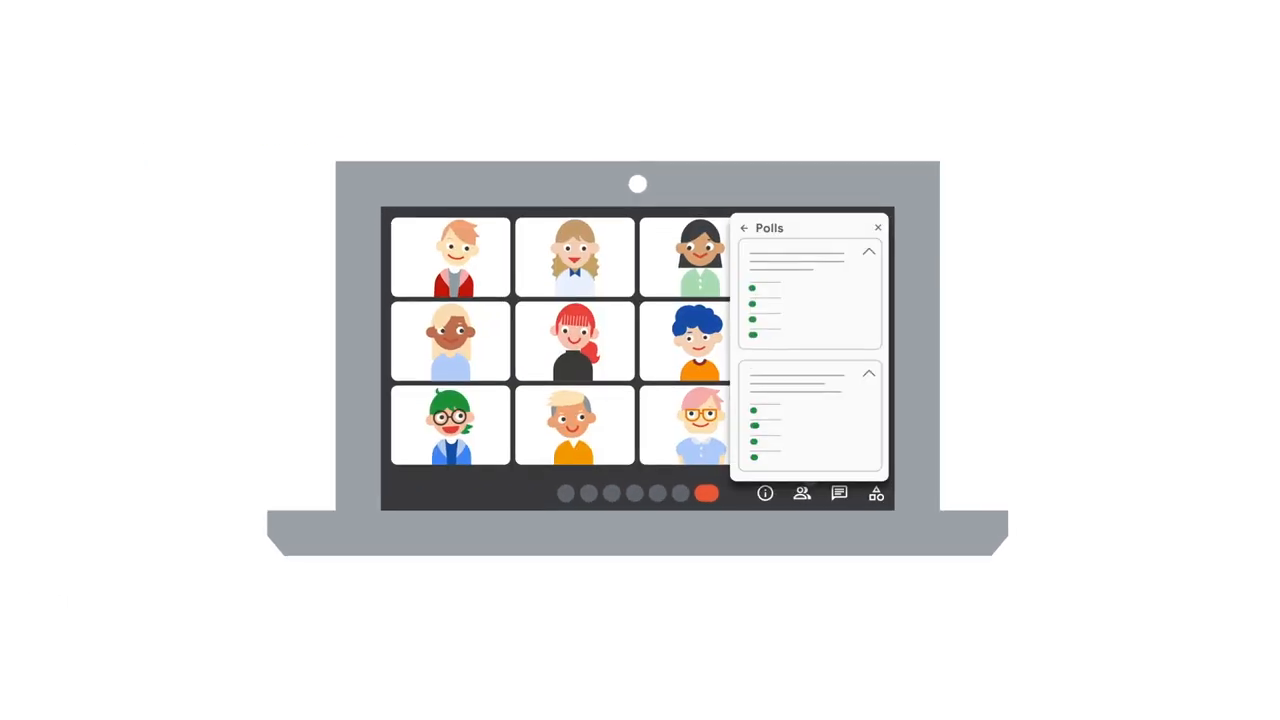
# Bring up the More options menu with Livestreaming listed at the top
pyautogui.click(876, 492)
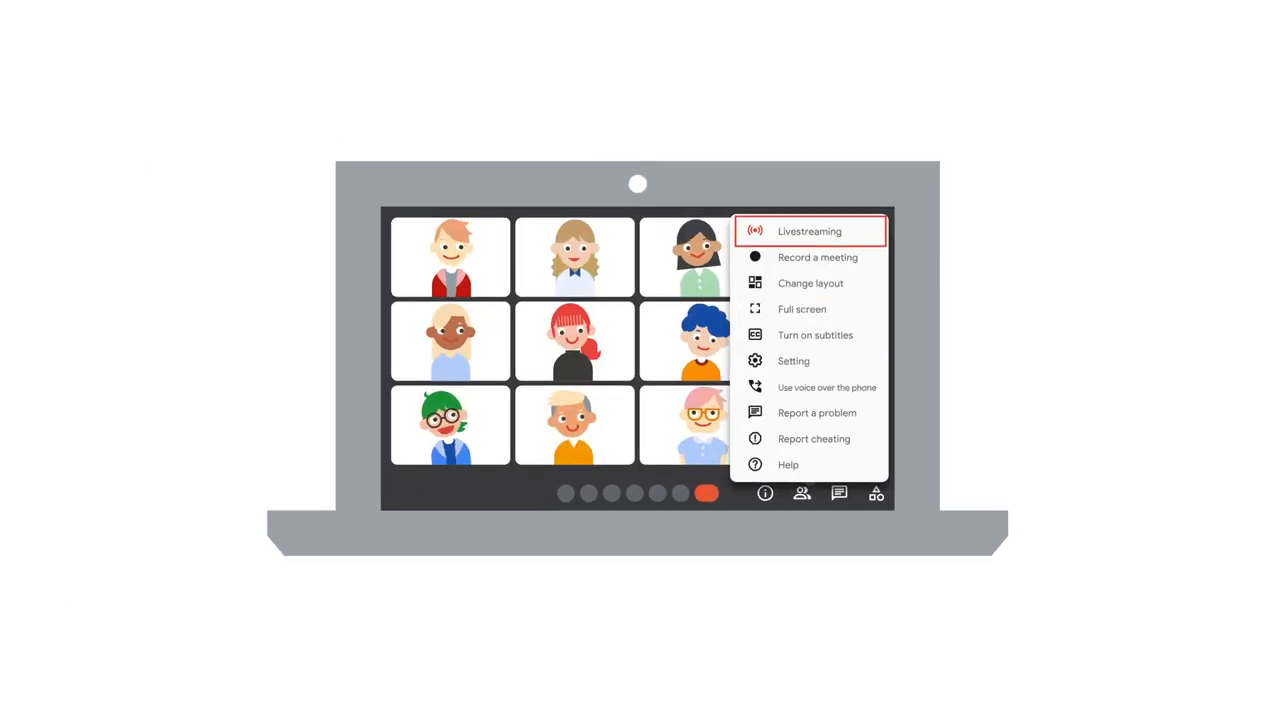